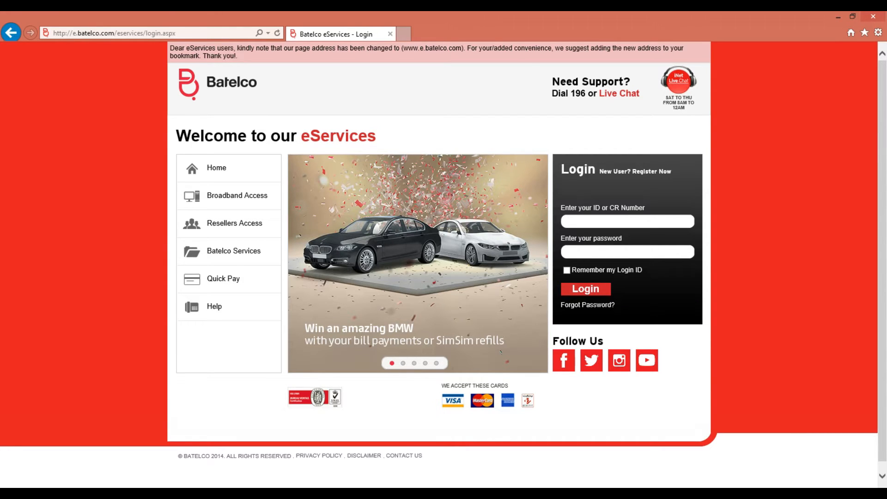
left_click(223, 278)
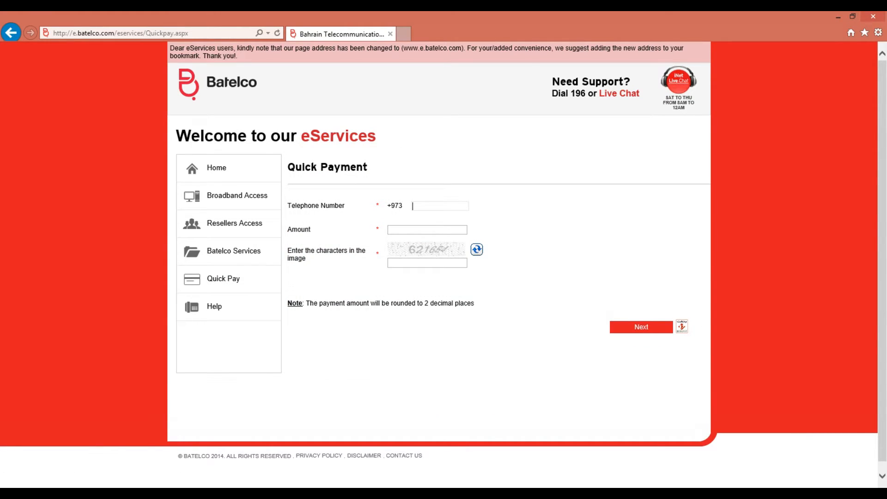
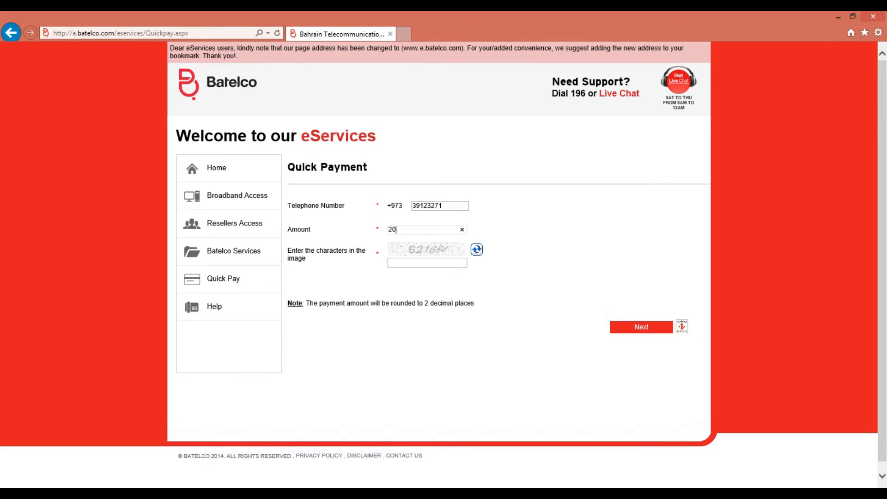
- Enter the verification characters 621654 from the image
left_click(427, 263)
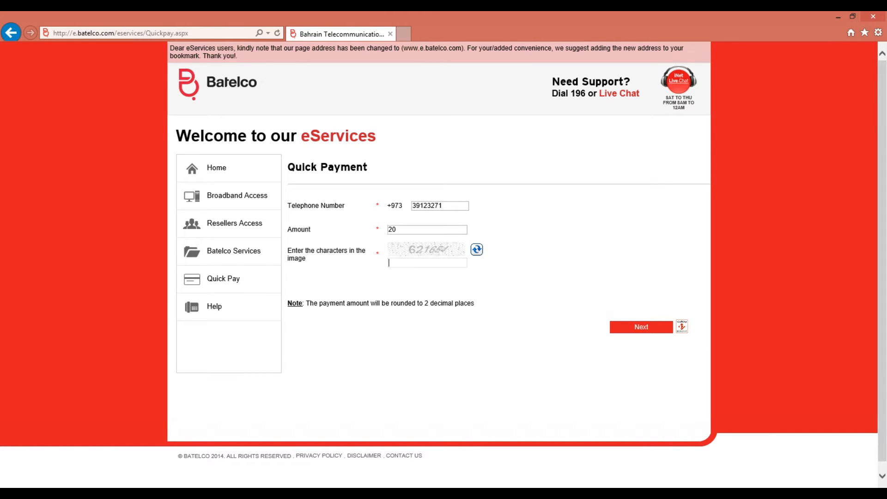
type("6")
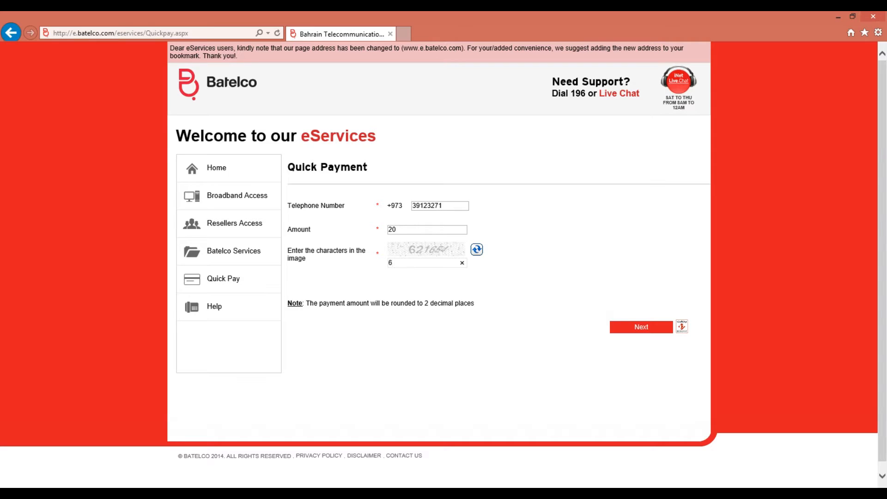
type("21")
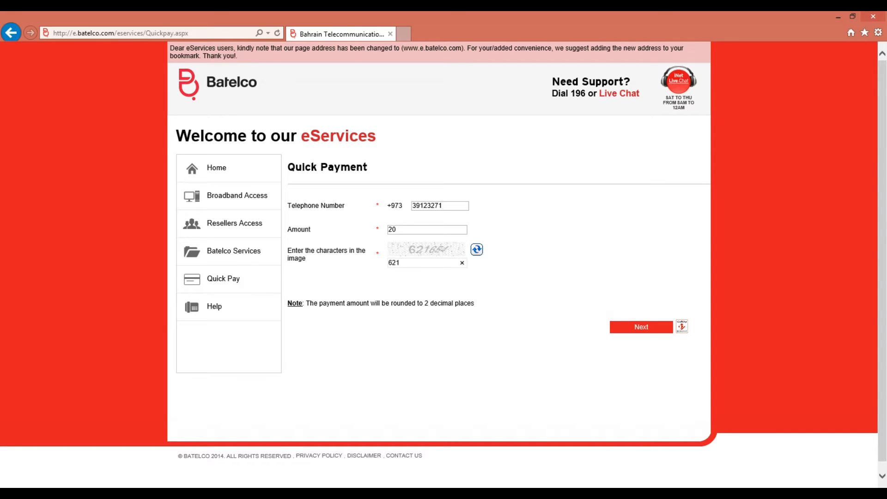
type("65")
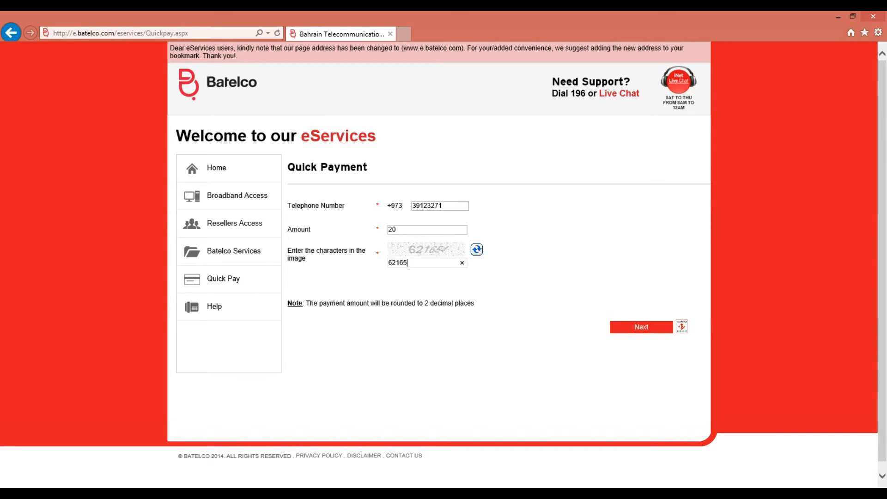
type("4")
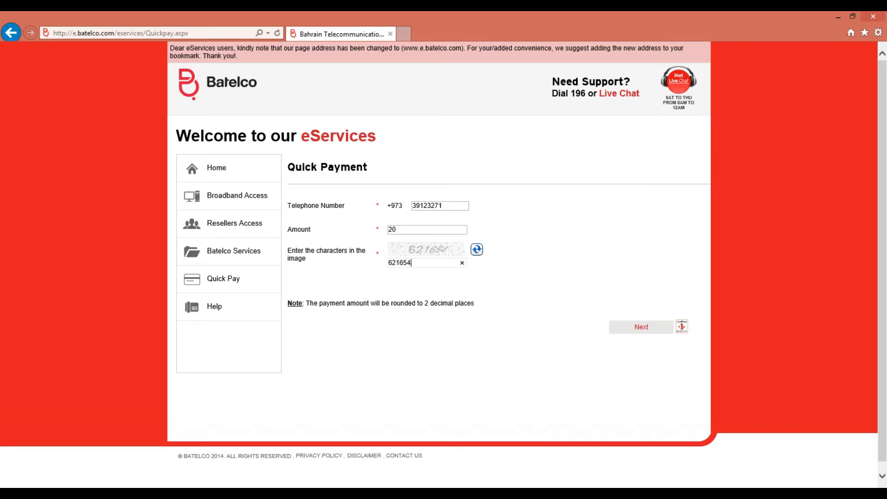
- Submit and confirm the BD 20 quick payment, reaching the BENEFIT card entry page
left_click(641, 326)
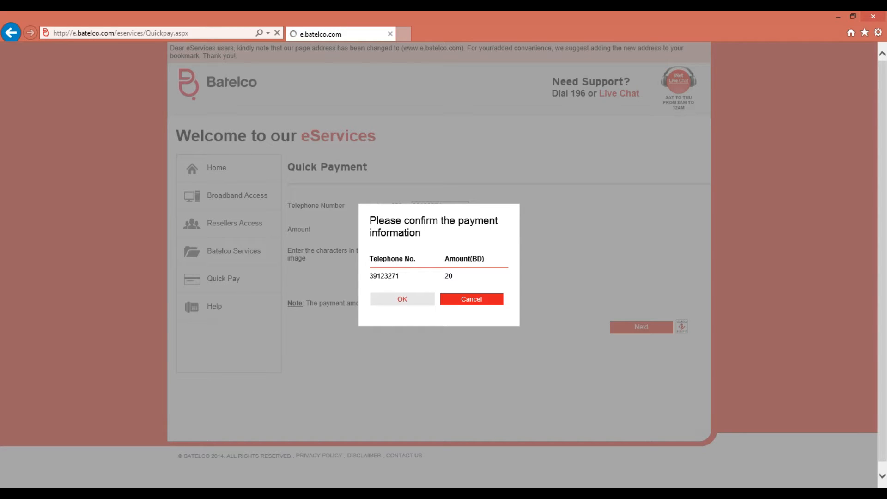
left_click(401, 299)
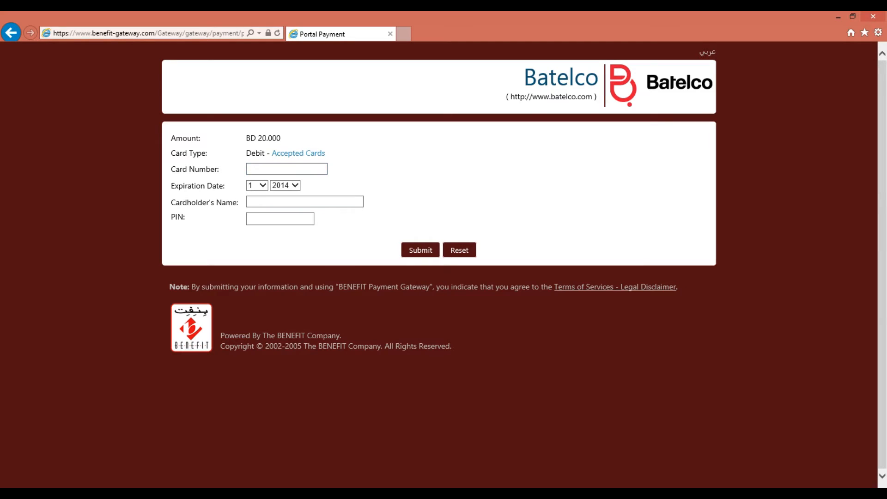
left_click(299, 154)
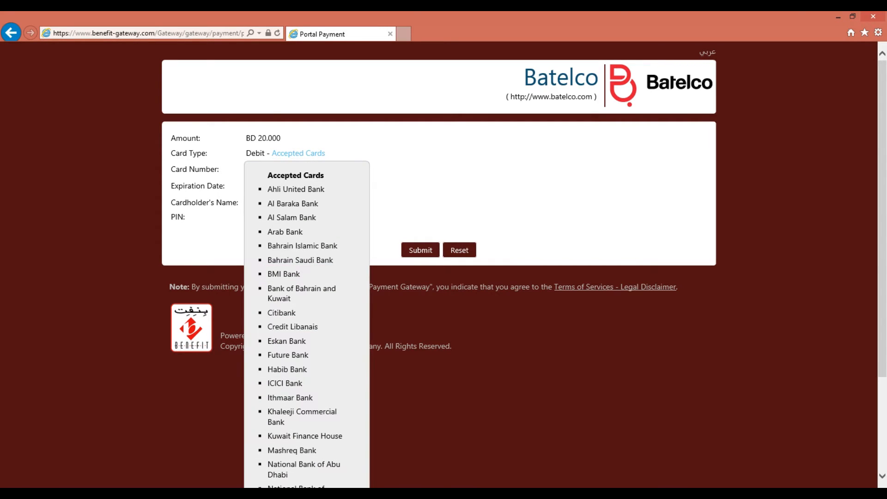
scroll("down", 3)
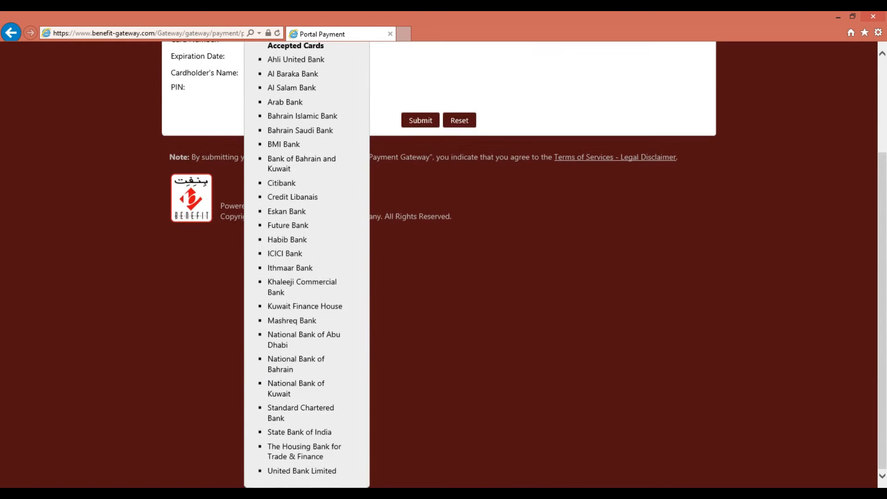
scroll("up", 3)
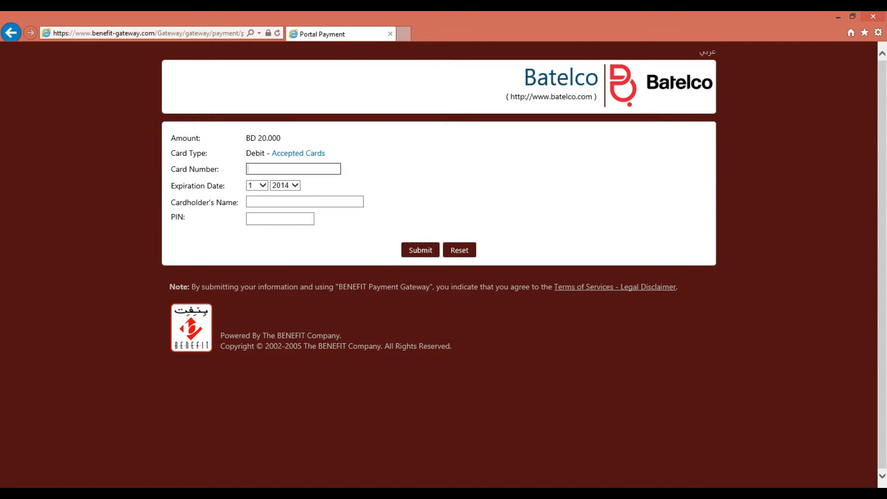
- Enter the card number and set the expiry date to month 3 of 2016
type("xxx")
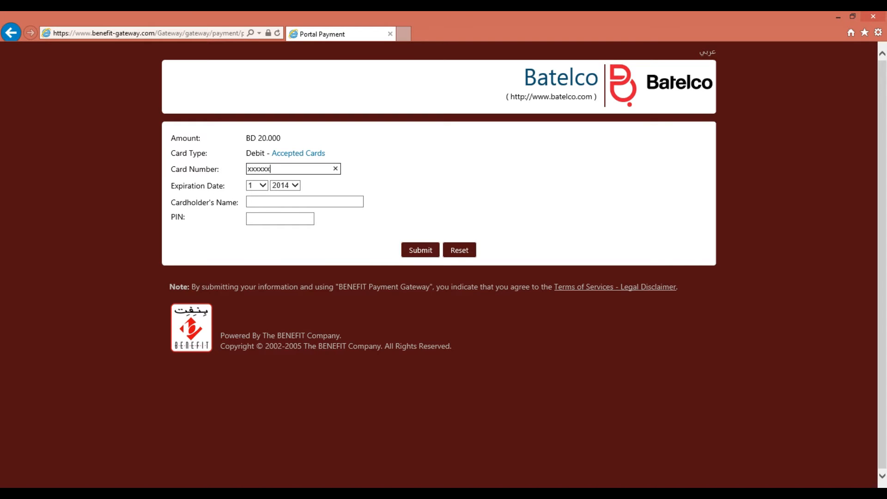
type("xxxx")
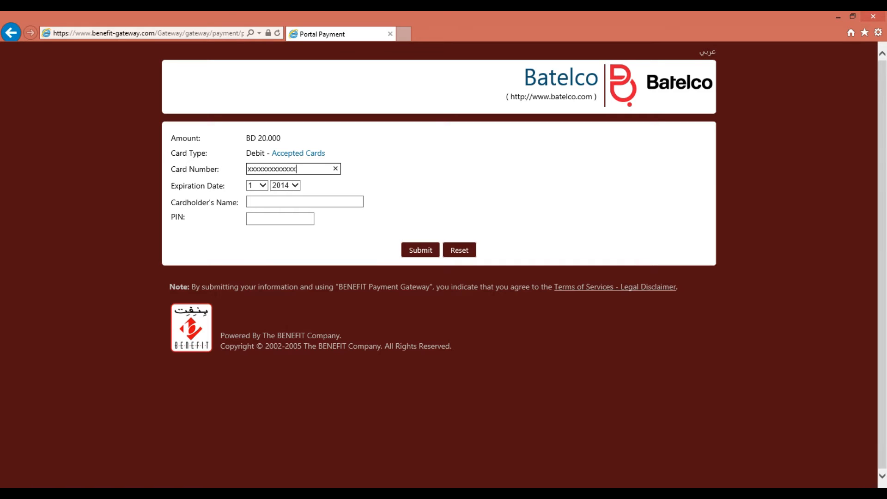
type("xxx")
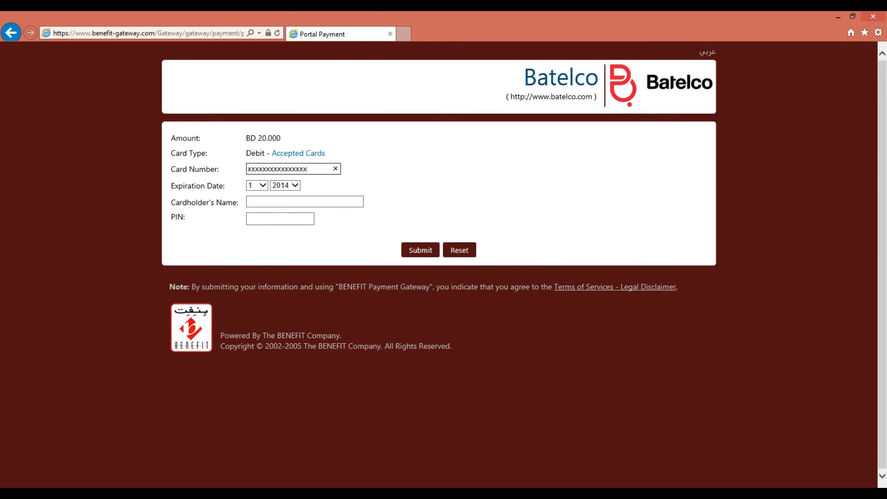
left_click(256, 184)
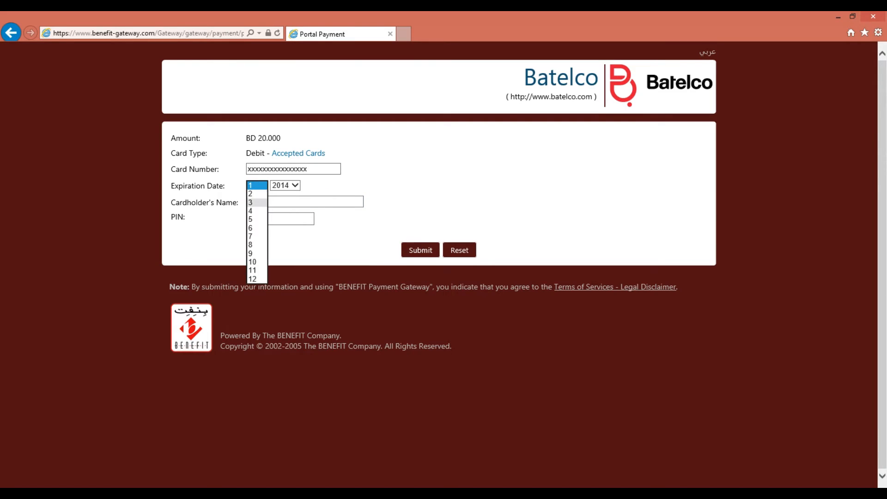
left_click(249, 202)
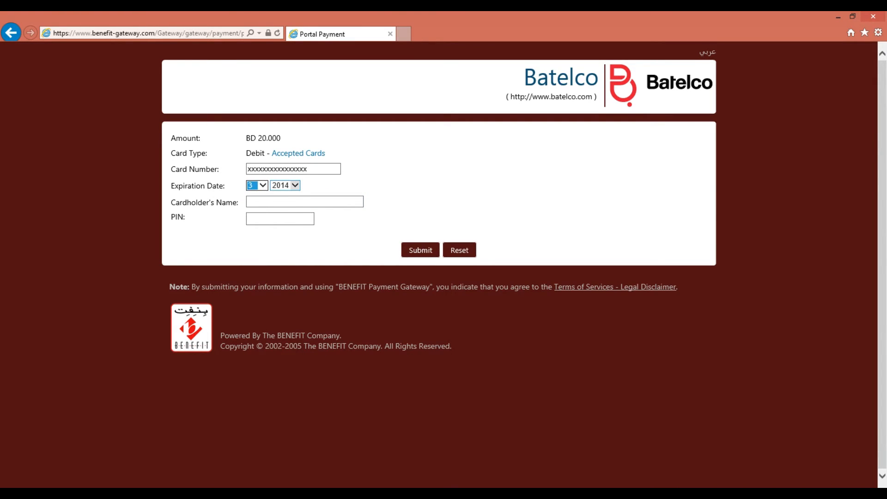
left_click(286, 184)
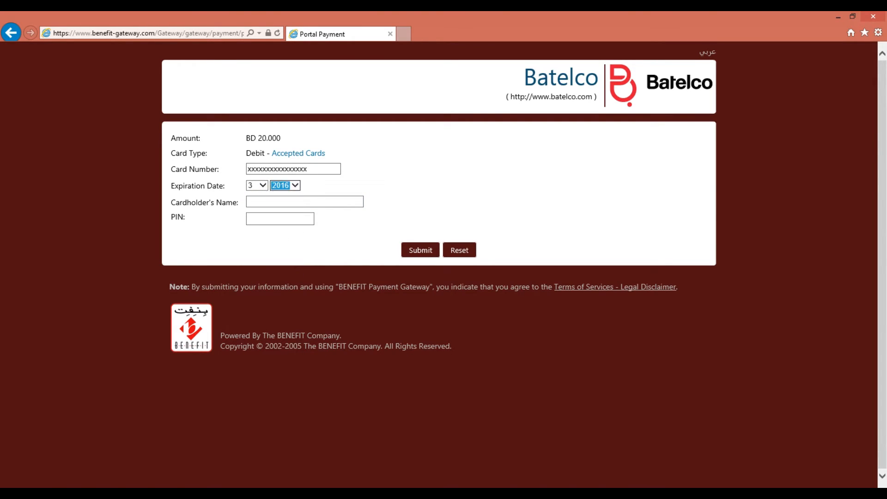
- Enter the cardholder's name and move to PIN entry
type("x")
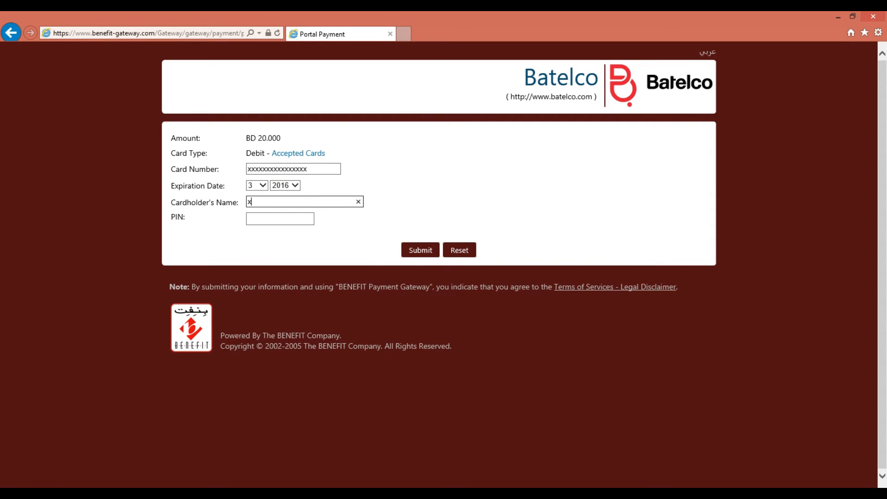
type("xxx xxxx")
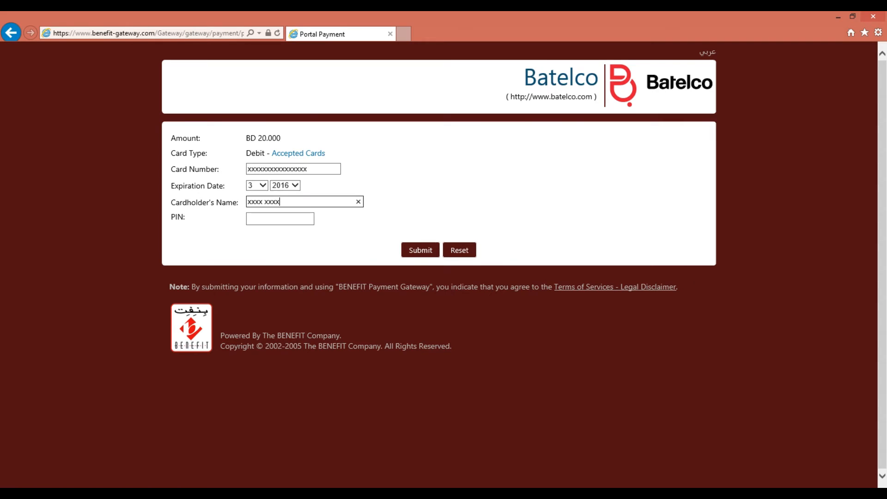
left_click(279, 219)
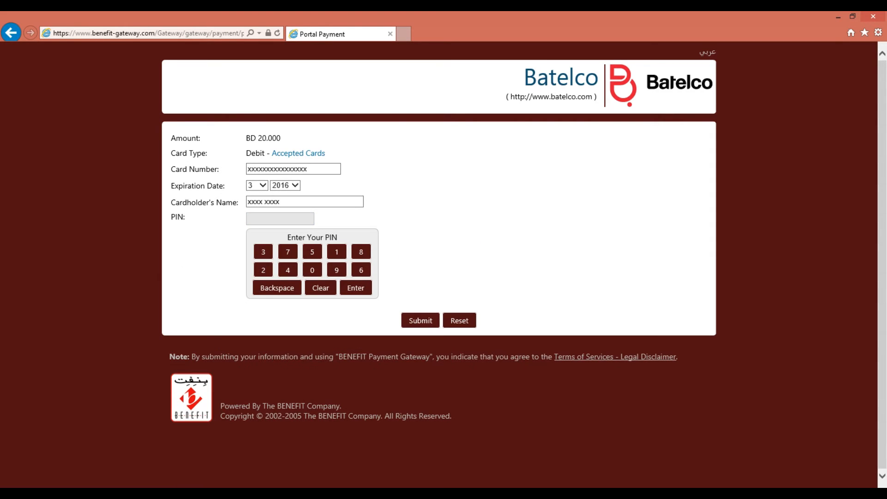
- Enter the four-digit PIN on the keypad and submit the card details for BD 20.000 confirmation
left_click(336, 251)
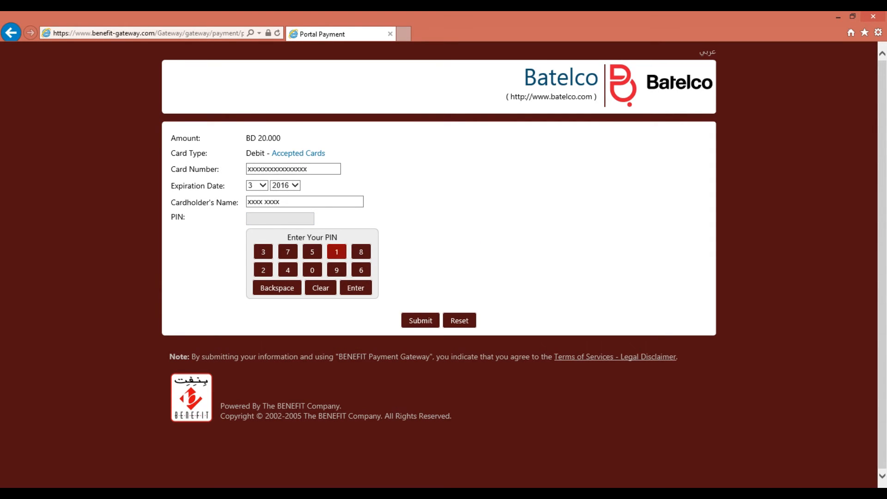
left_click(335, 270)
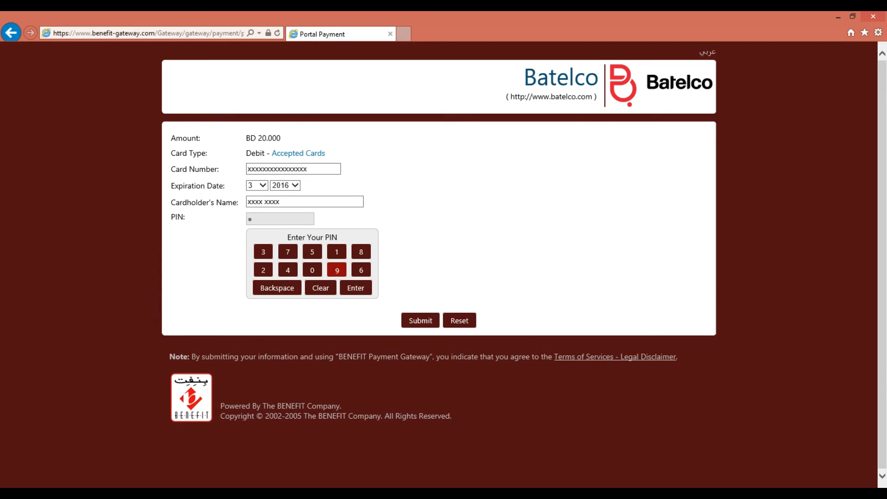
left_click(312, 268)
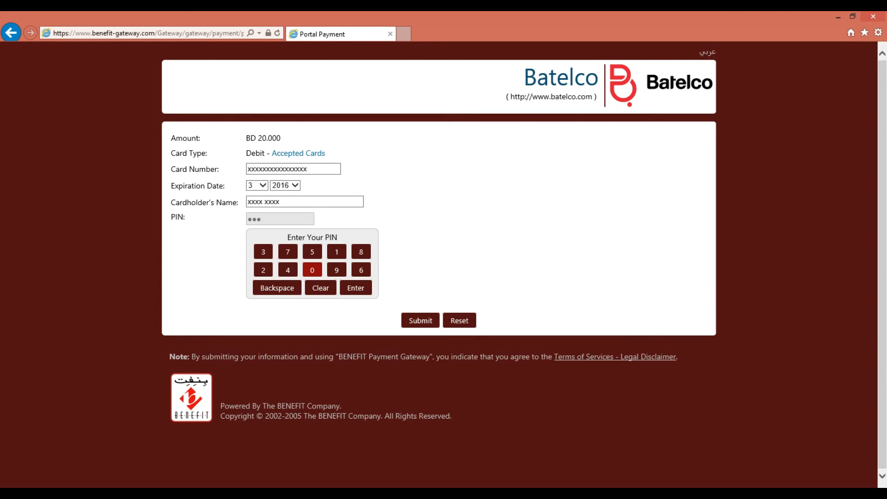
left_click(311, 269)
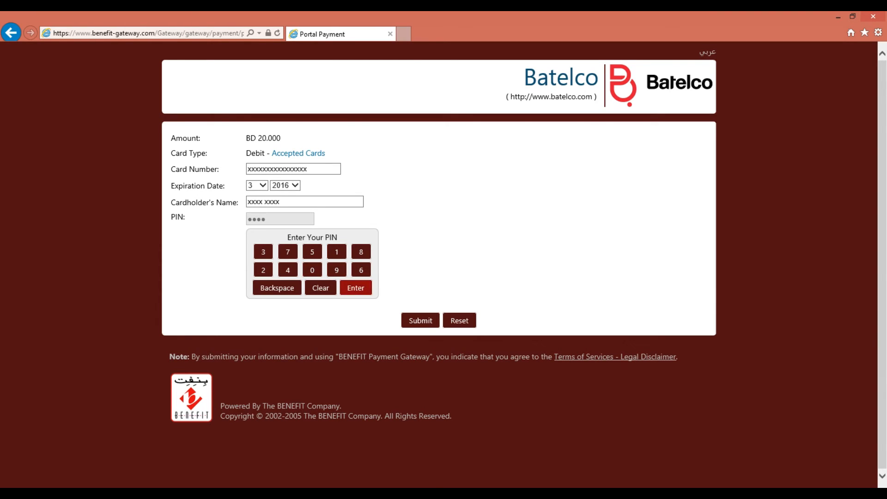
left_click(354, 287)
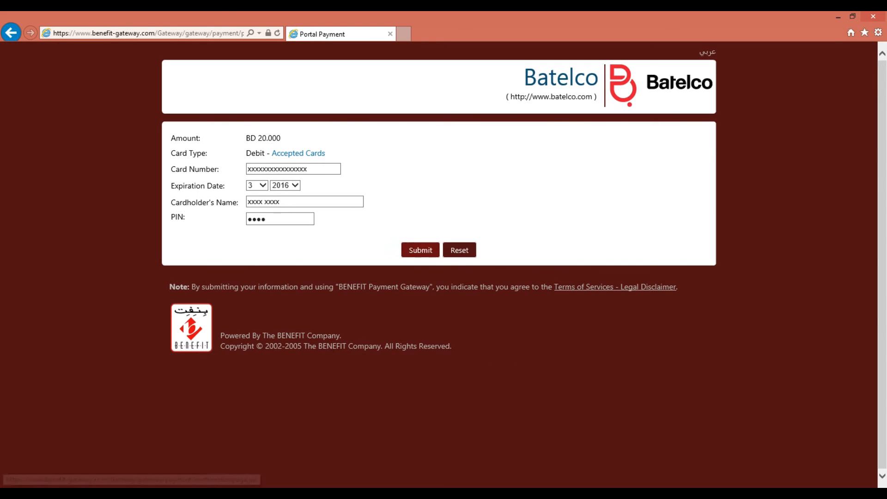
left_click(419, 249)
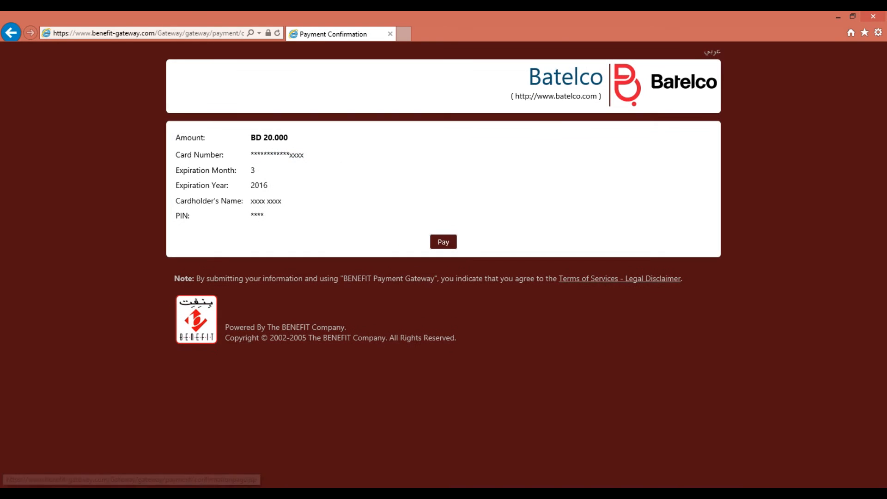